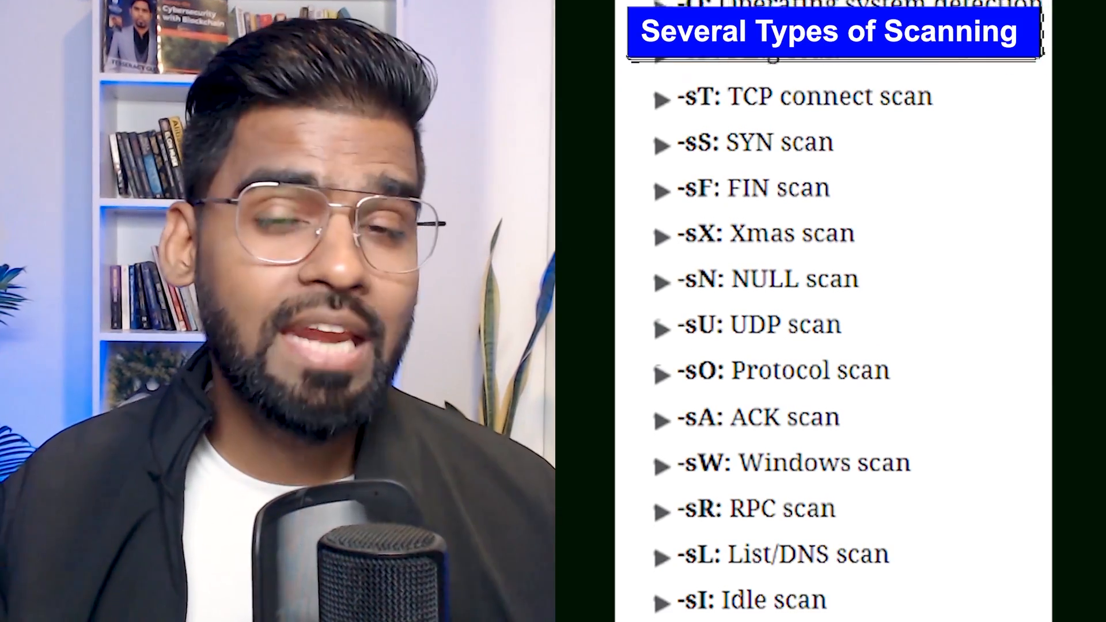
pyautogui.scroll(-3)
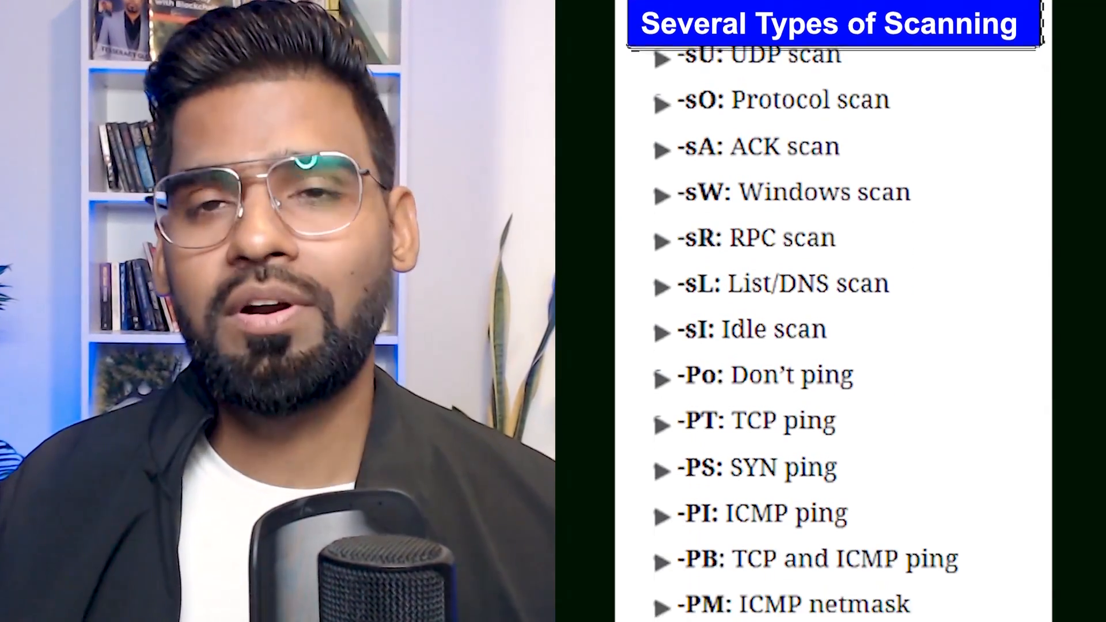